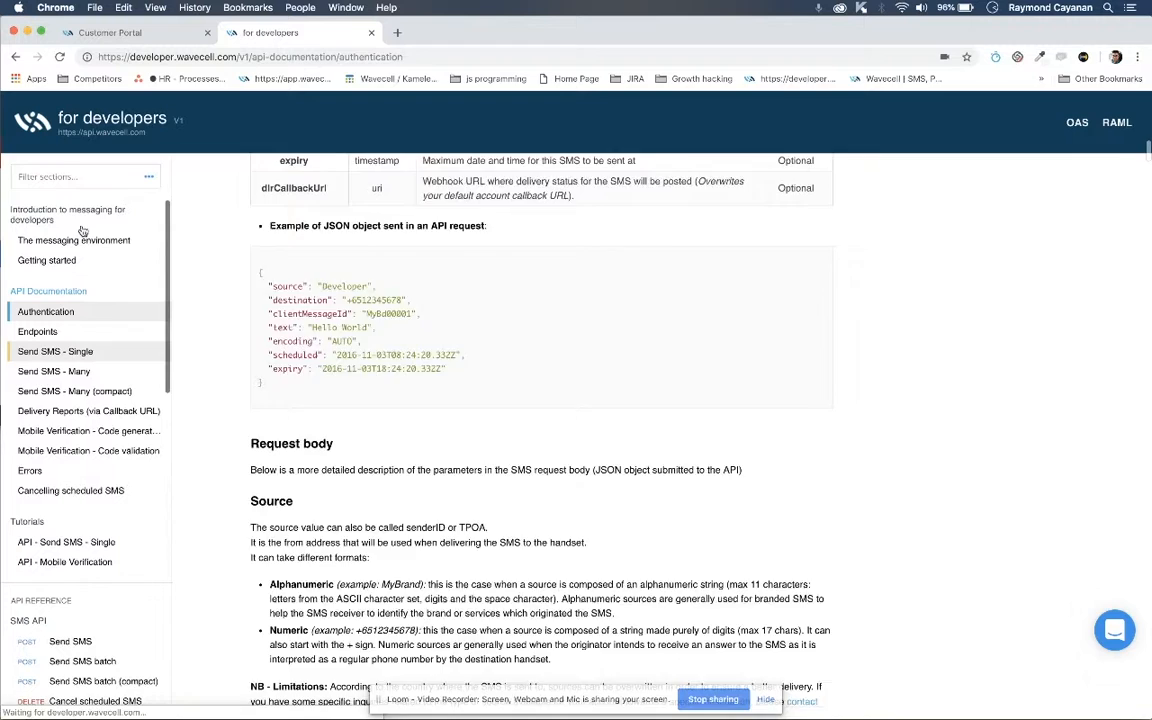
Open the Send SMS - Single documentation page and scroll to its example JSON request.
{"action": "left_click", "coordinate": [55, 351]}
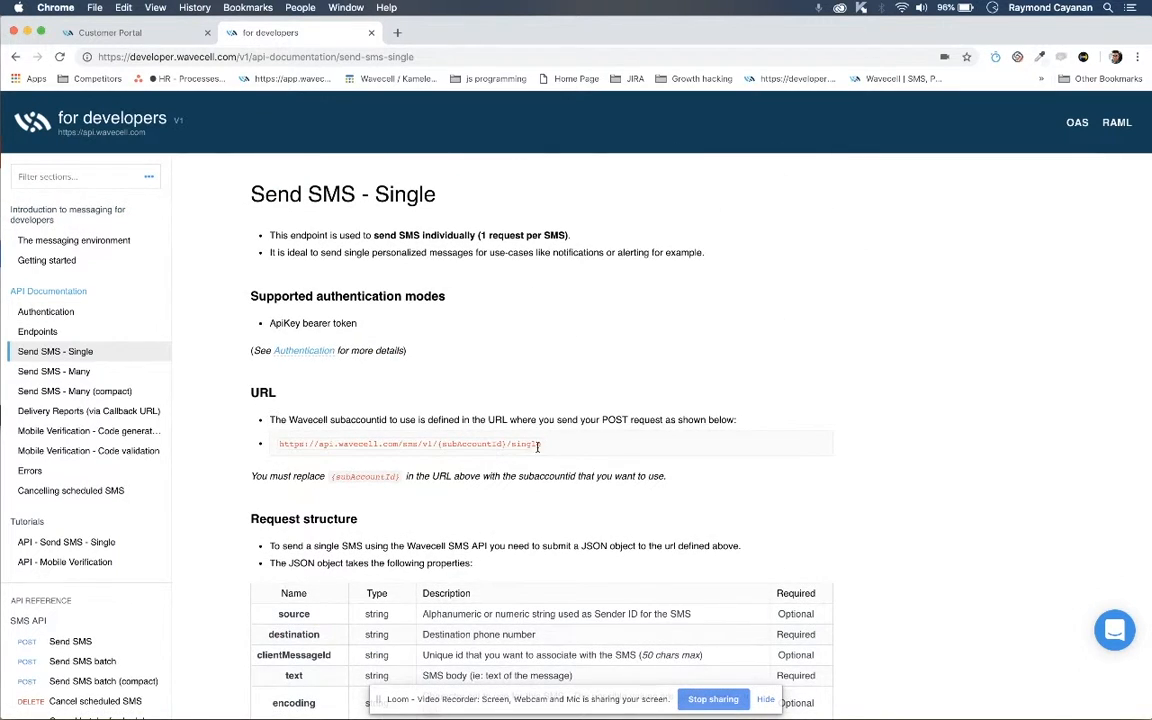
{"action": "scroll", "scroll_direction": "down", "scroll_amount": 3}
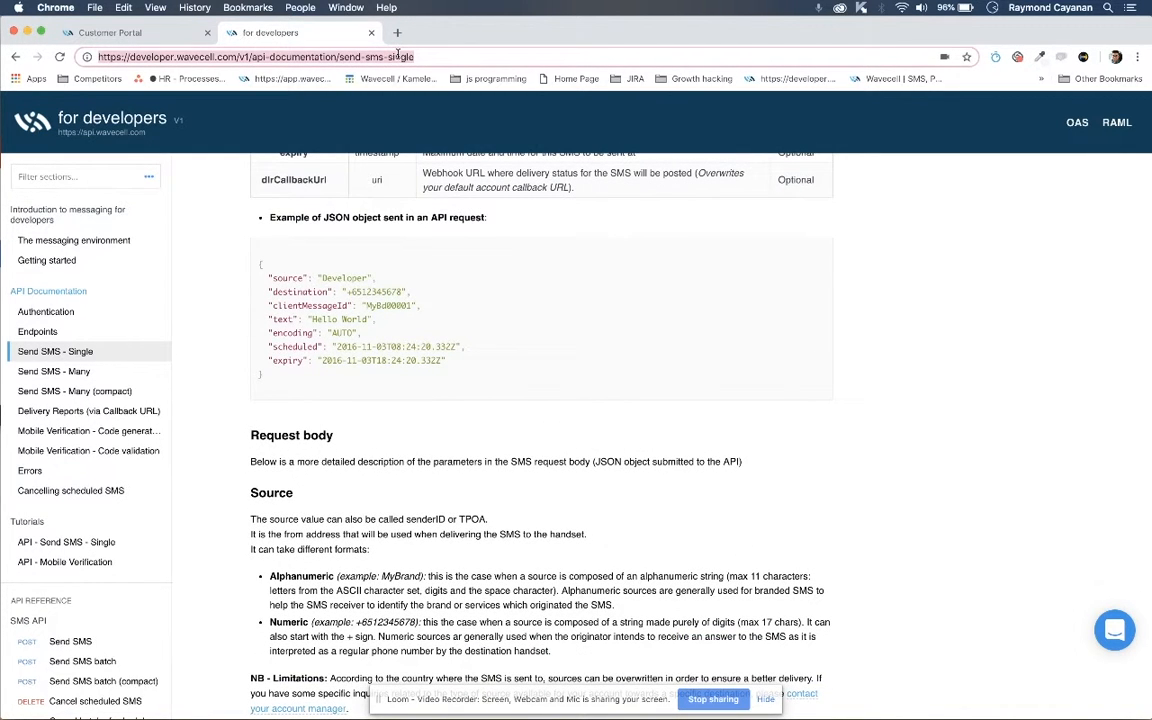
Switch to the Wavecell Customer Portal tab showing the API keys page.
{"action": "left_click", "coordinate": [135, 32]}
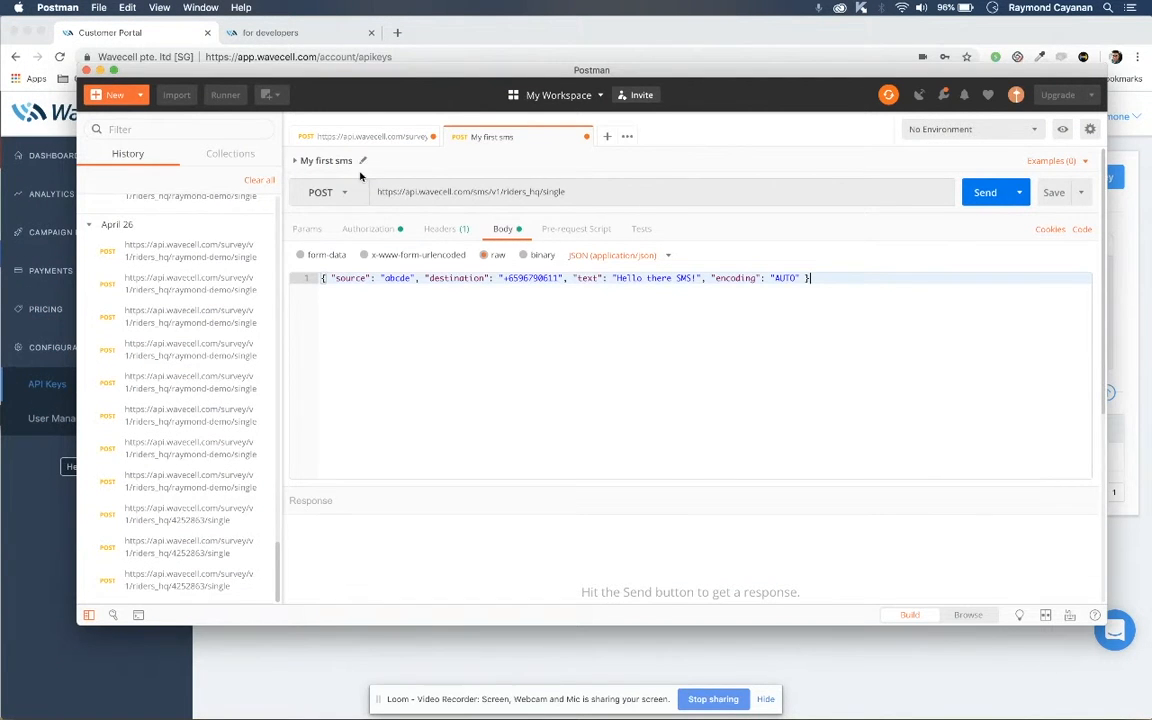
Set the 'My first sms' request's authorization type to Bearer Token.
{"action": "left_click", "coordinate": [368, 228]}
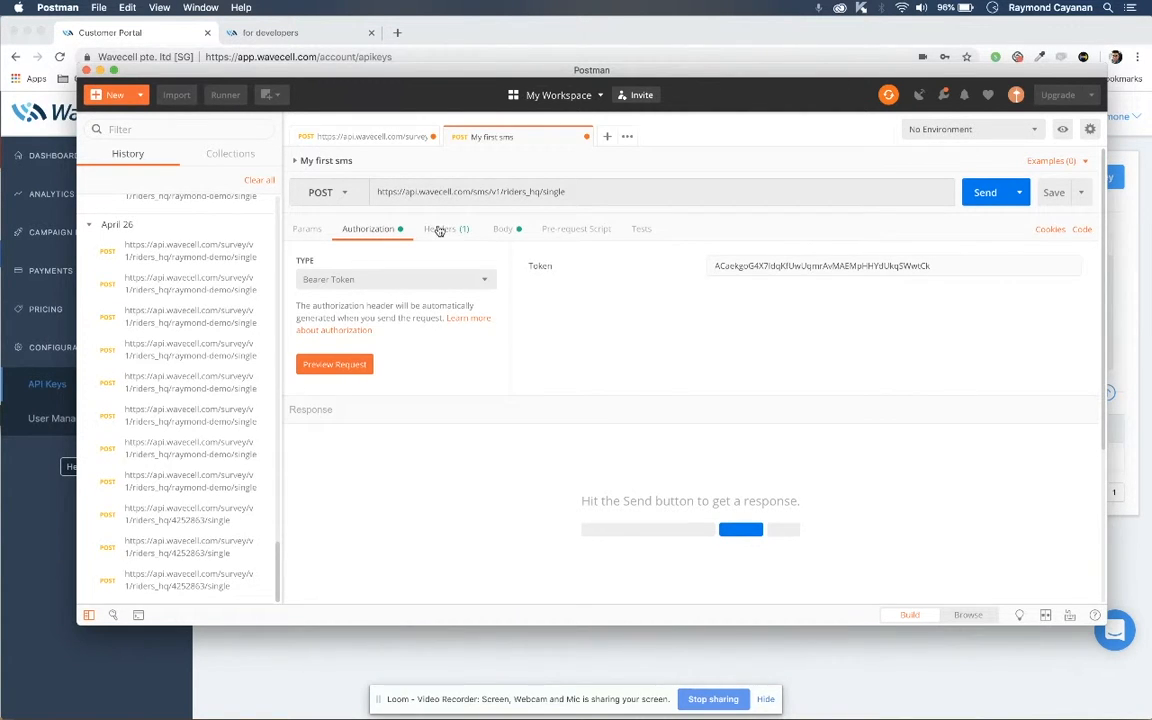
{"action": "left_click", "coordinate": [395, 279]}
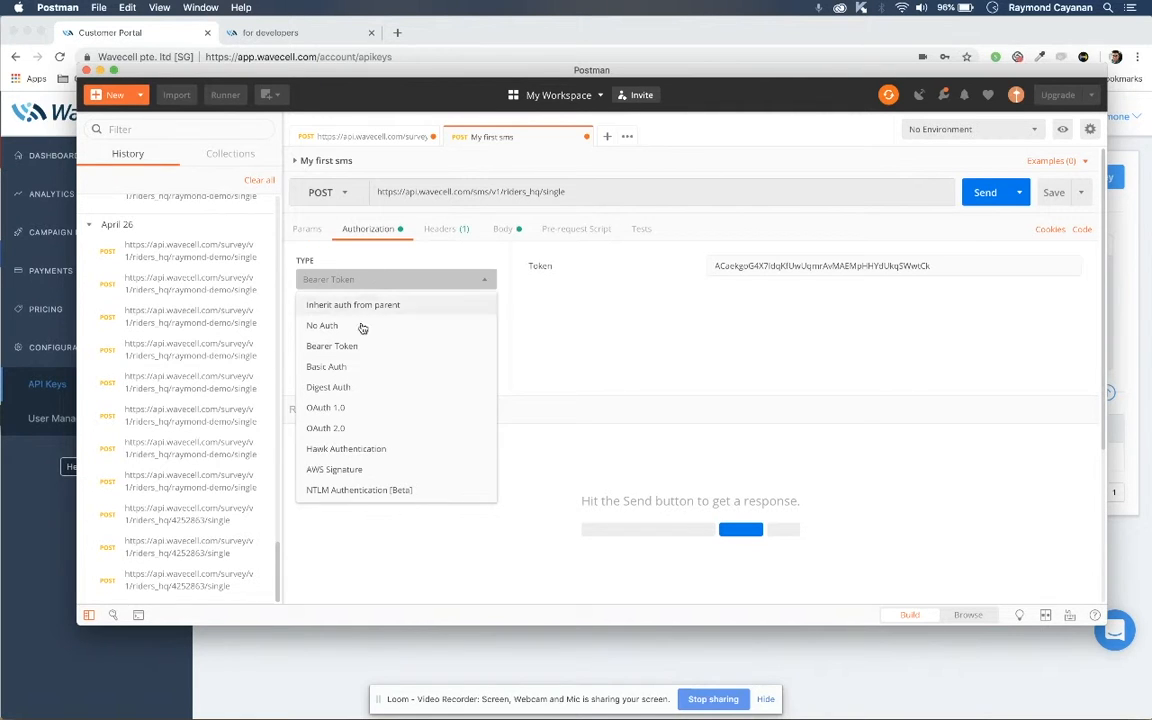
{"action": "left_click", "coordinate": [331, 345]}
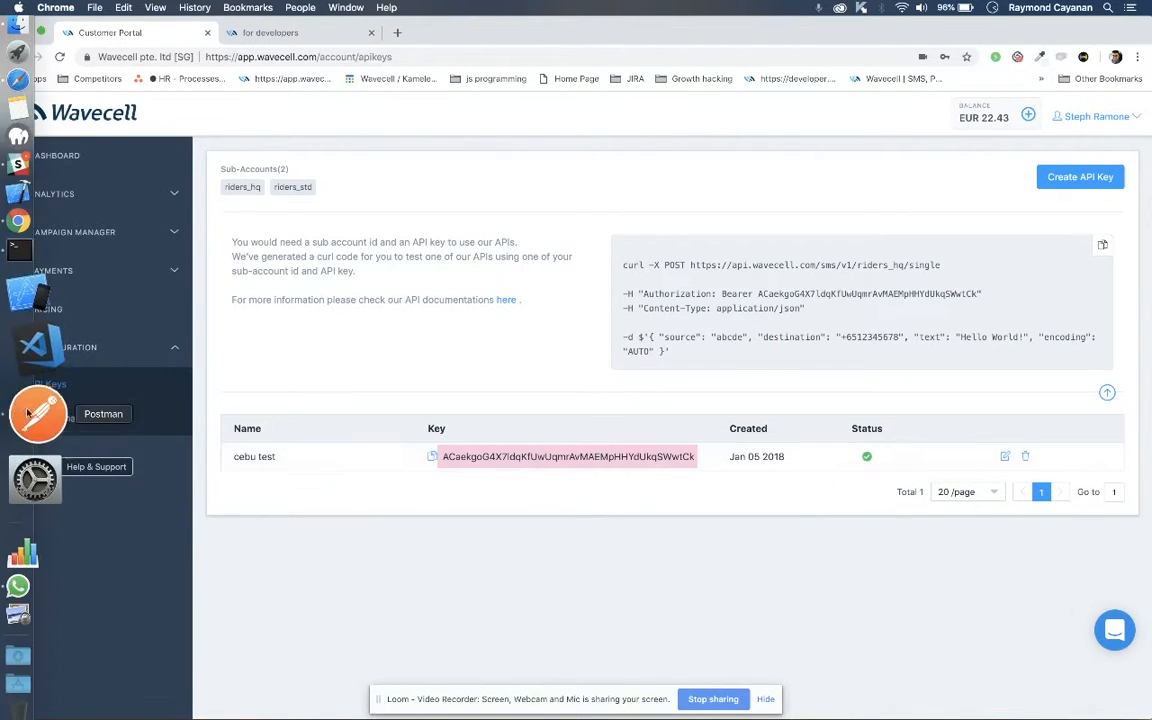
Check Postman's Content-Type application/json header, then view the raw JSON SMS body.
{"action": "left_click", "coordinate": [38, 413]}
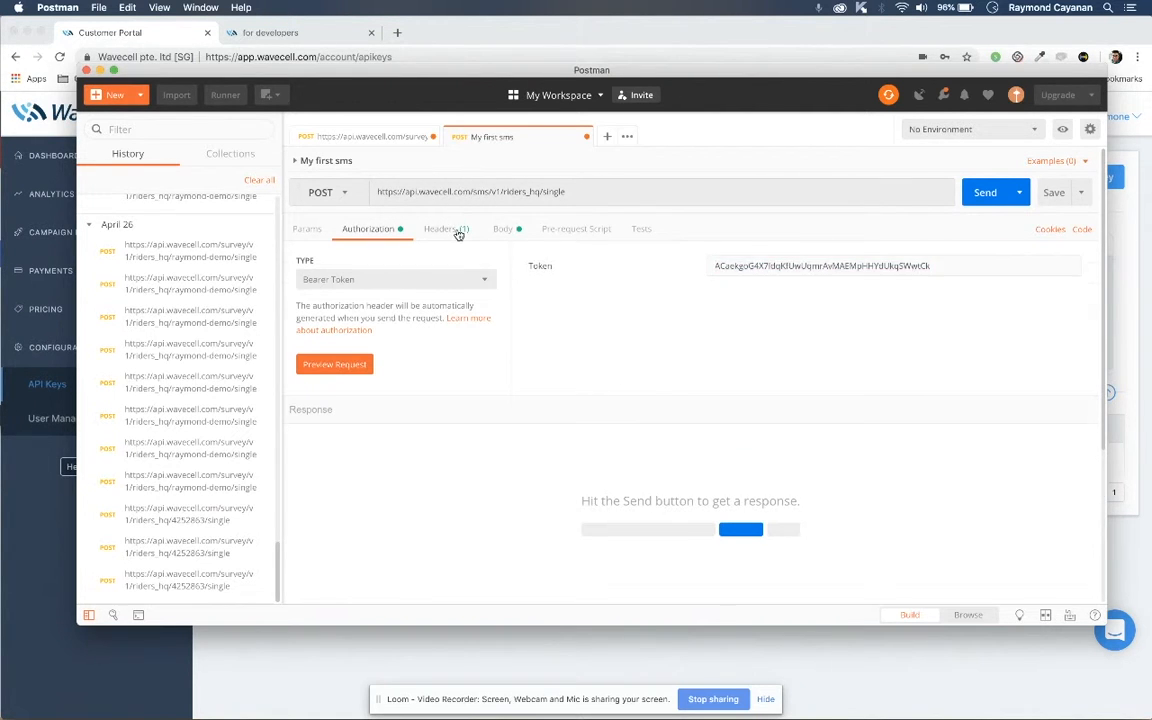
{"action": "left_click", "coordinate": [441, 228]}
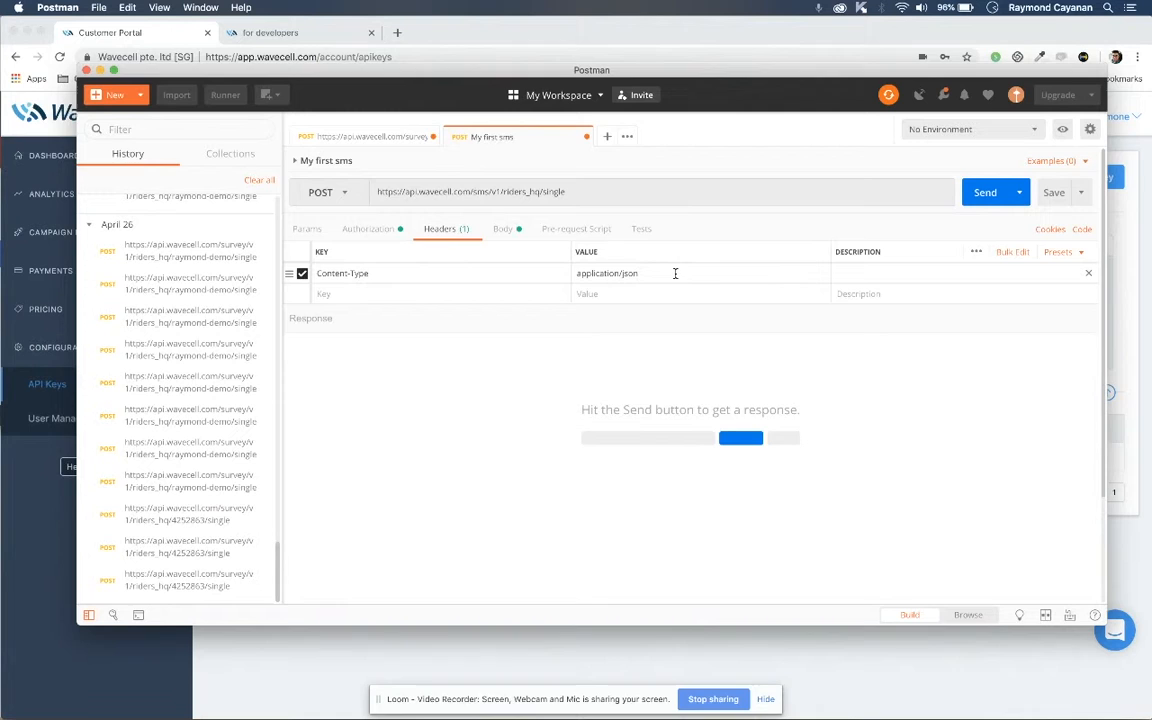
{"action": "left_click", "coordinate": [503, 229]}
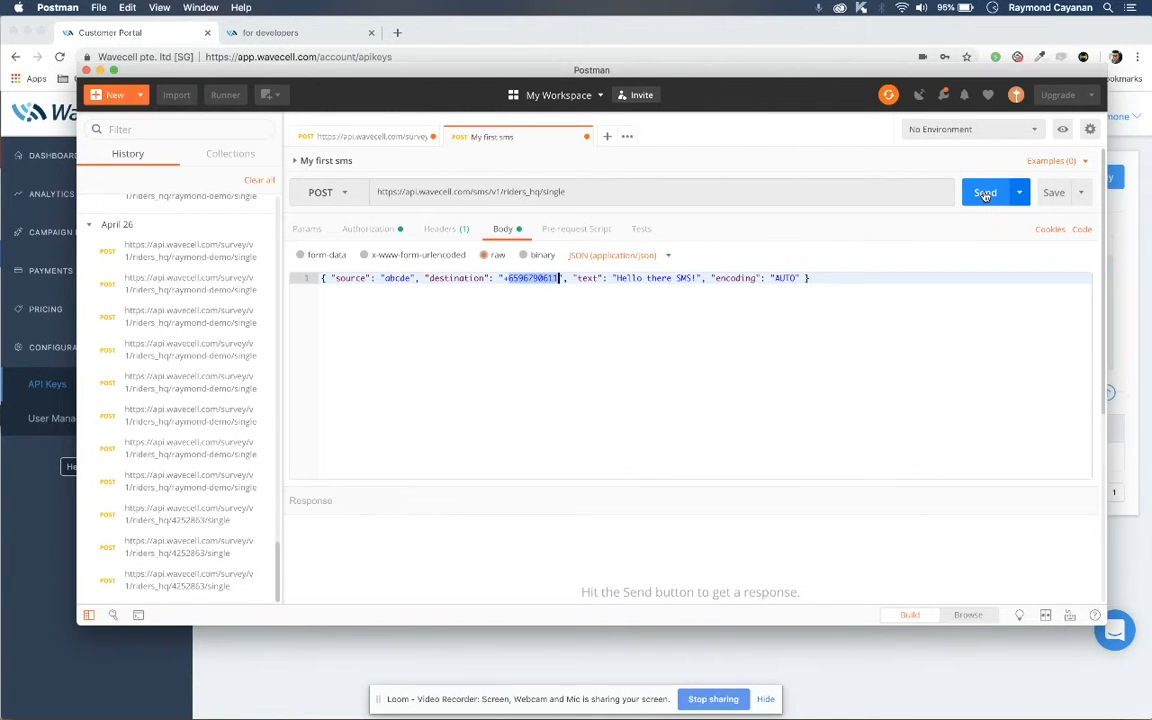
Send the 'My first sms' request, getting 200 OK QUEUED, then return to the body.
{"action": "left_click", "coordinate": [985, 192]}
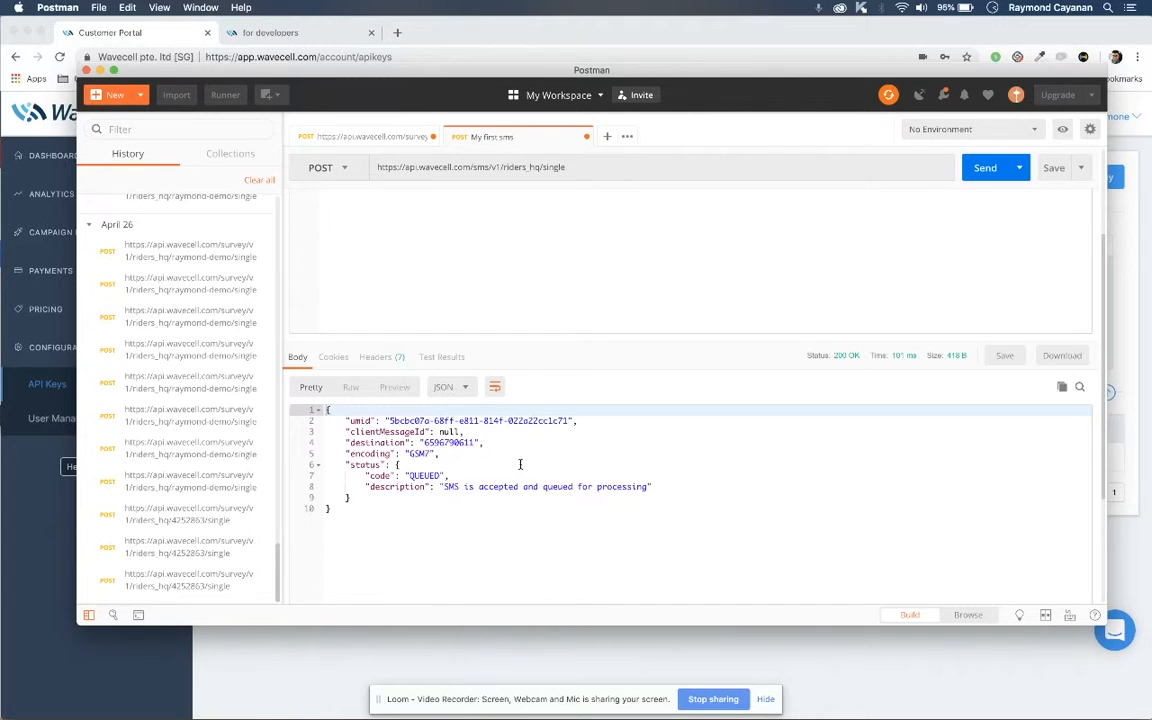
{"action": "left_click", "coordinate": [490, 137]}
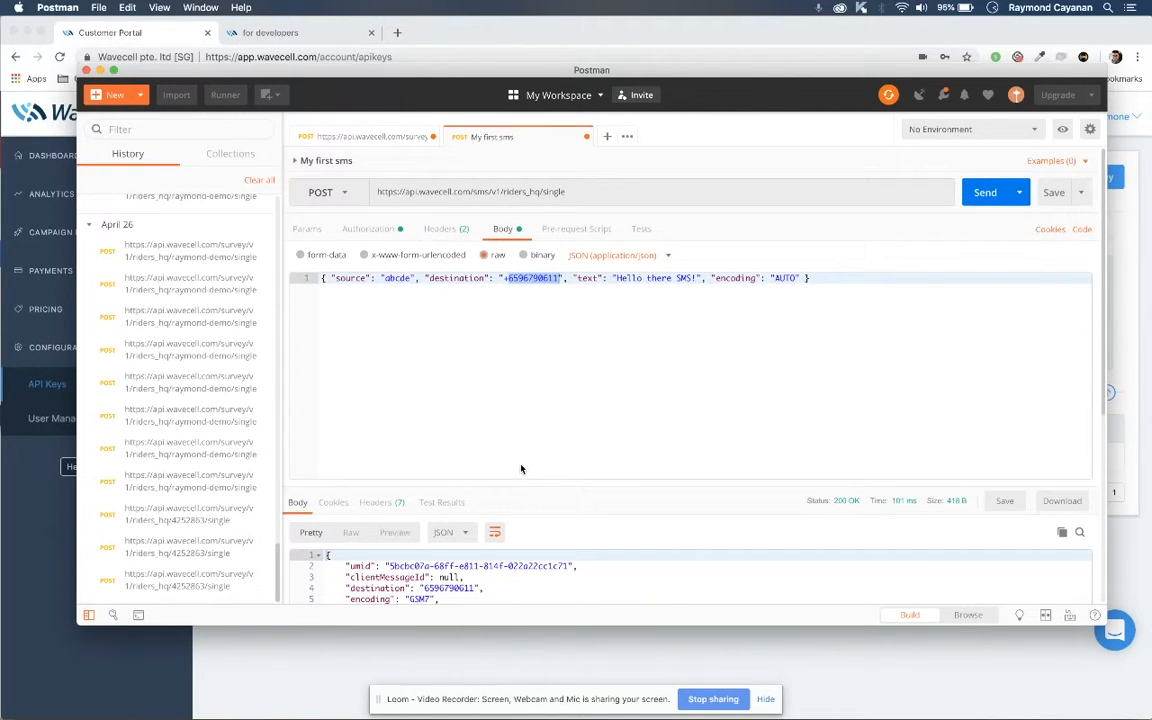
{"action": "mouse_move", "coordinate": [697, 383]}
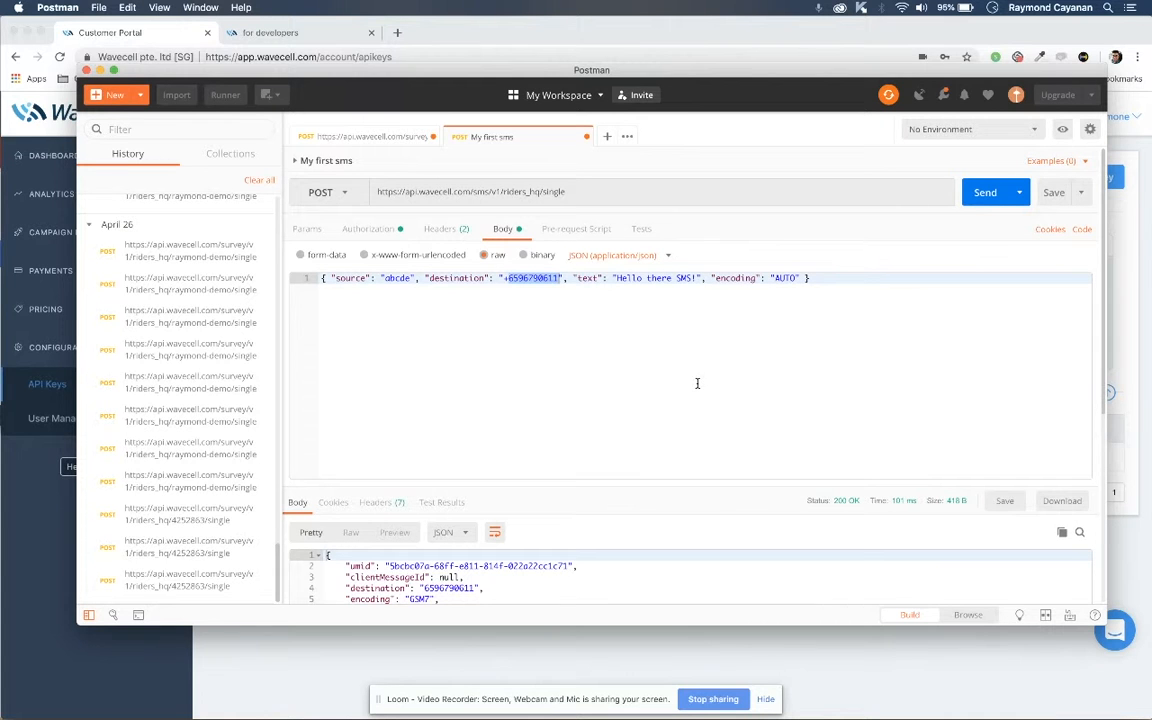
{"action": "mouse_move", "coordinate": [858, 652]}
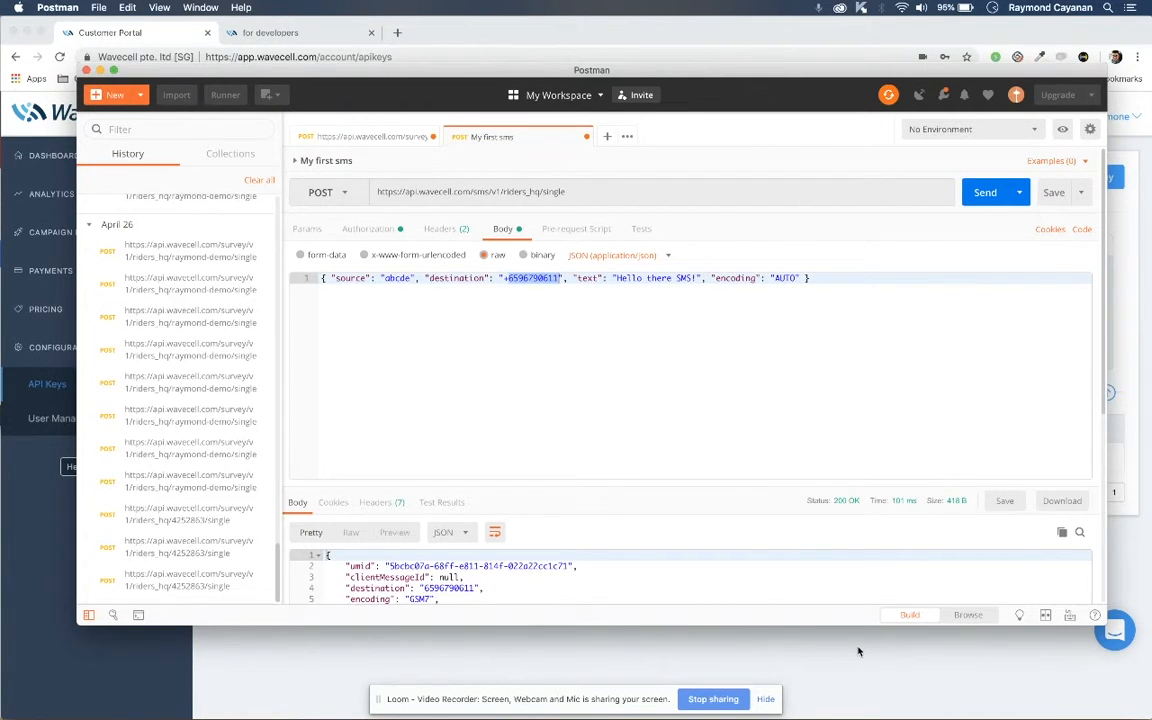